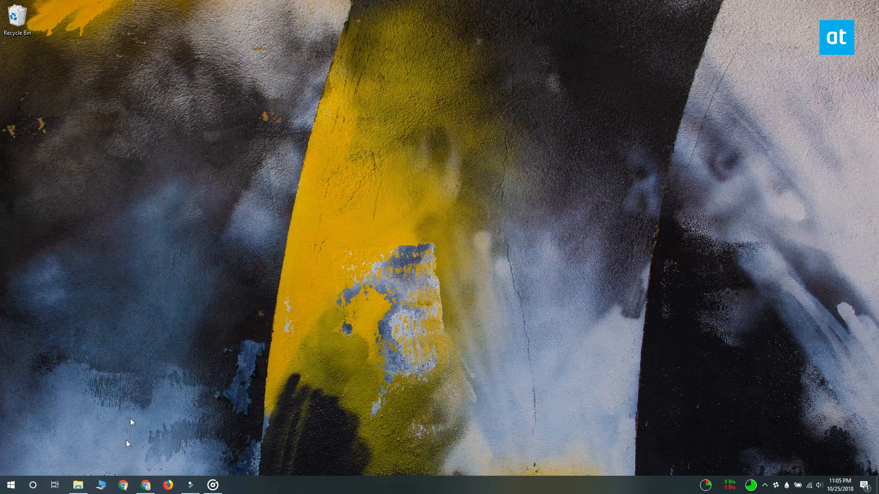
# Show the context menu for the ScreenCapture 21.47.25 video in the Record folder.
pyautogui.click(77, 485)
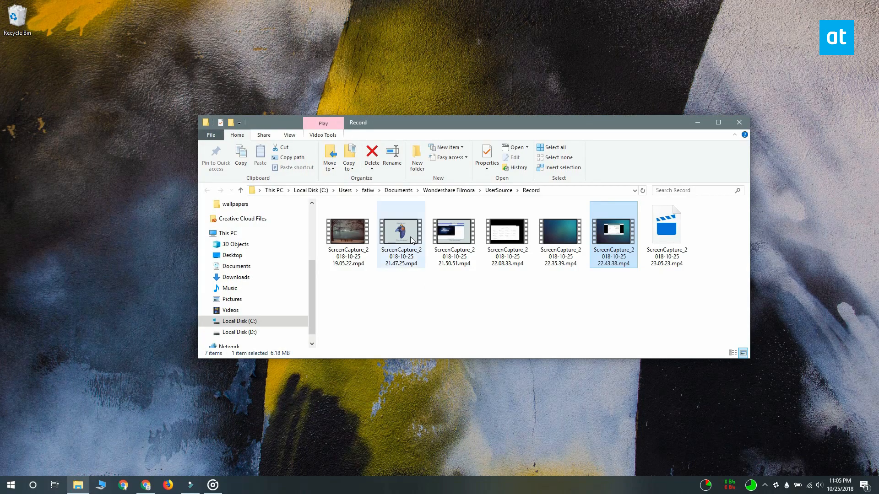
pyautogui.rightClick(412, 240)
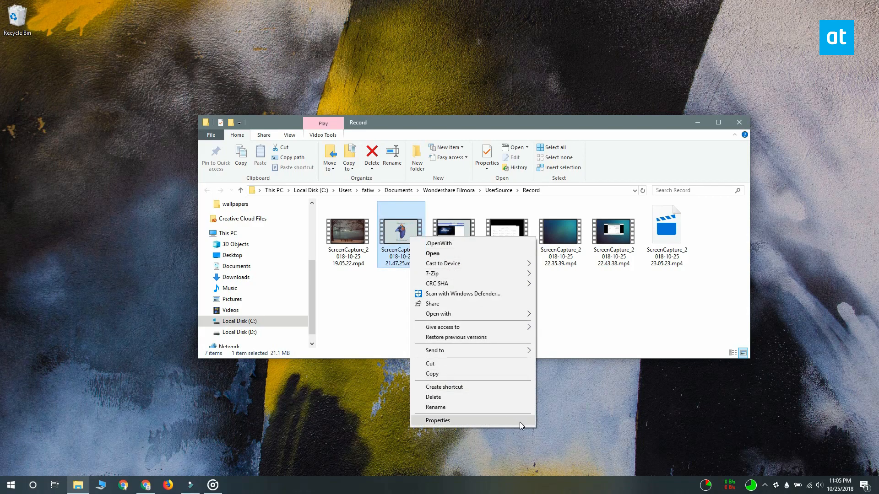
# View the capture's Details properties: Frame width 1920, height 1080, 29.98 frames/second.
pyautogui.click(437, 420)
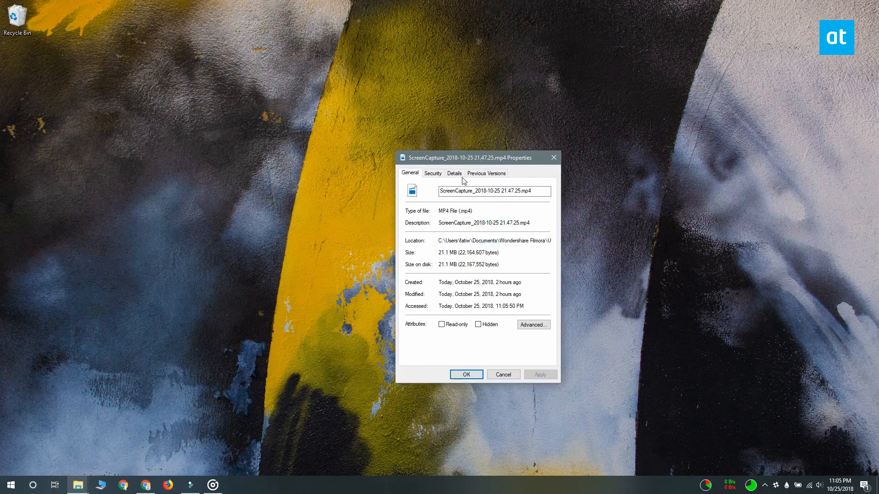
pyautogui.click(454, 173)
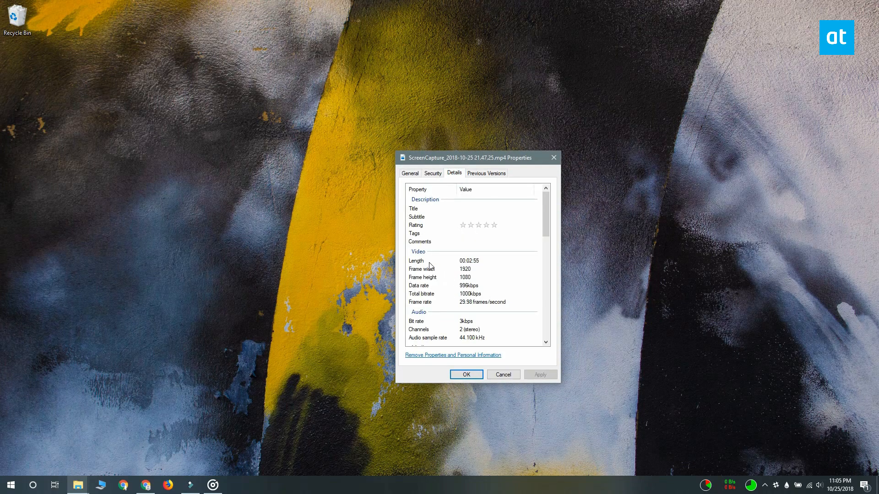
pyautogui.scroll(-3)
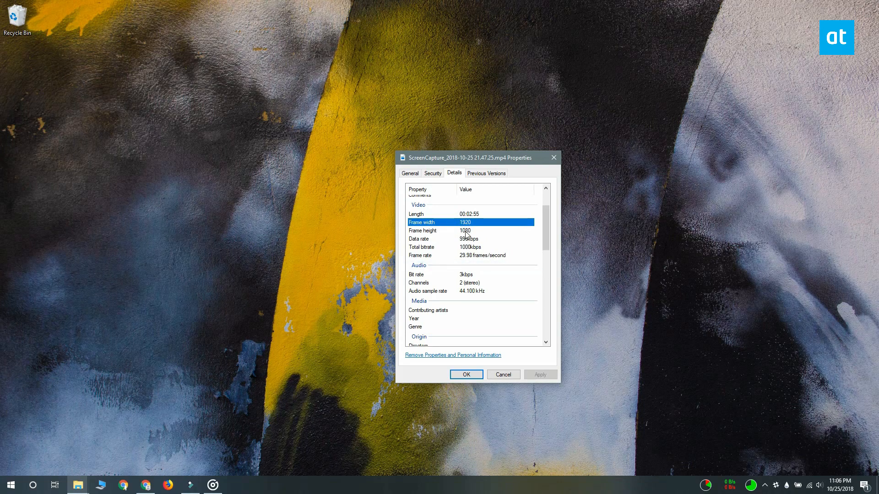
pyautogui.click(429, 230)
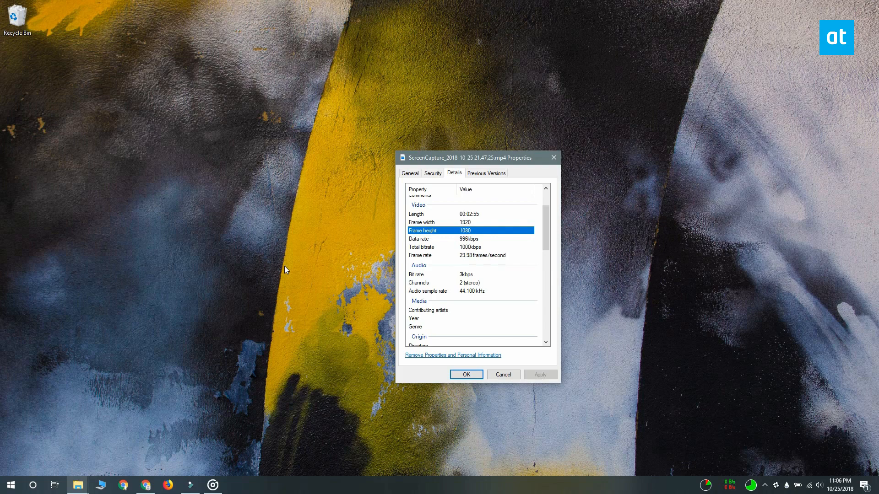
pyautogui.moveTo(323, 265)
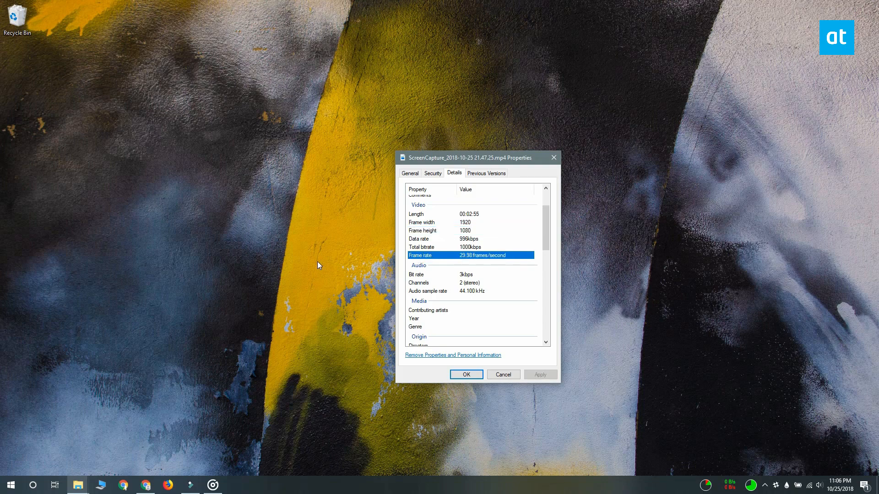
pyautogui.moveTo(555, 198)
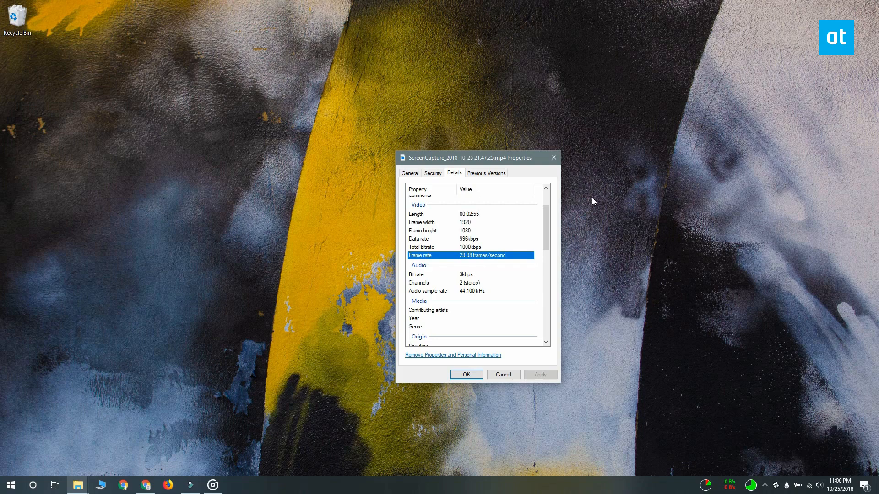
pyautogui.moveTo(561, 169)
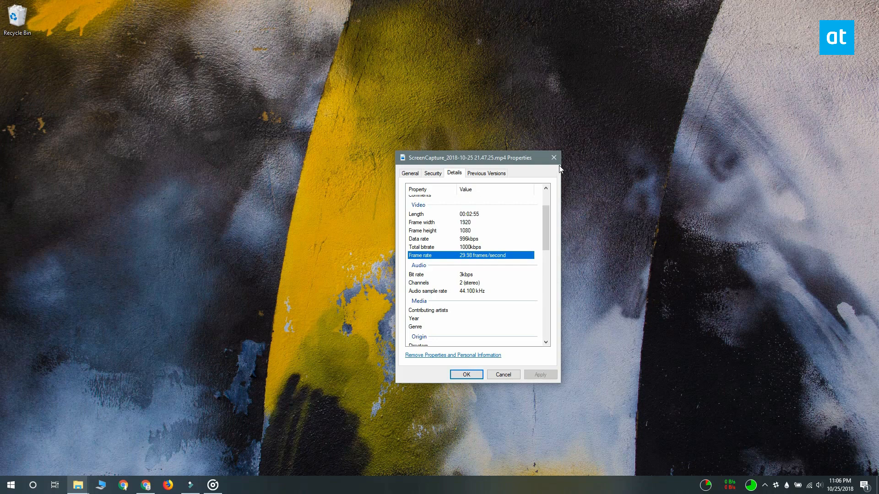
pyautogui.moveTo(559, 166)
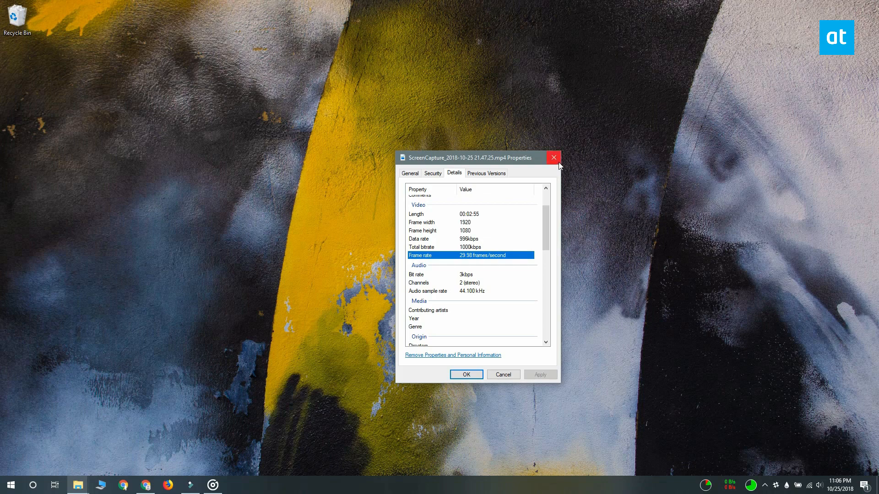
pyautogui.moveTo(559, 164)
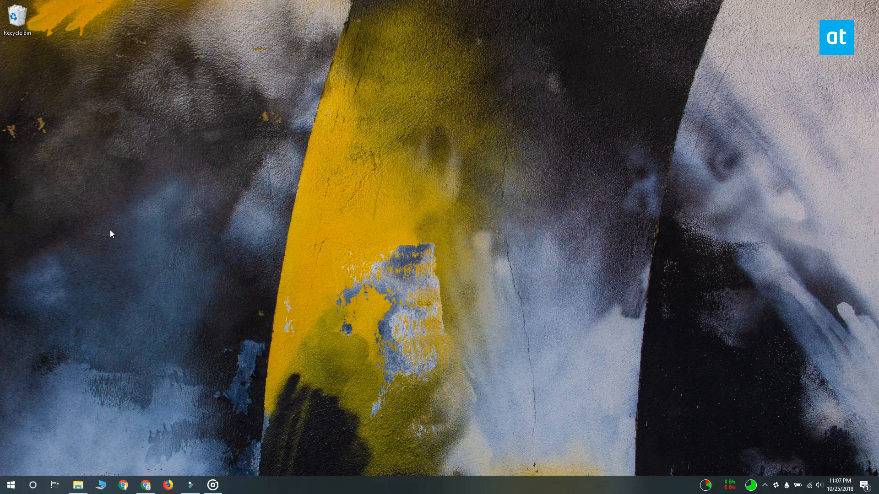
# Launch Photos and browse Folders into Wondershare Filmora > UserSource toward the 22.43.38 capture.
pyautogui.click(11, 485)
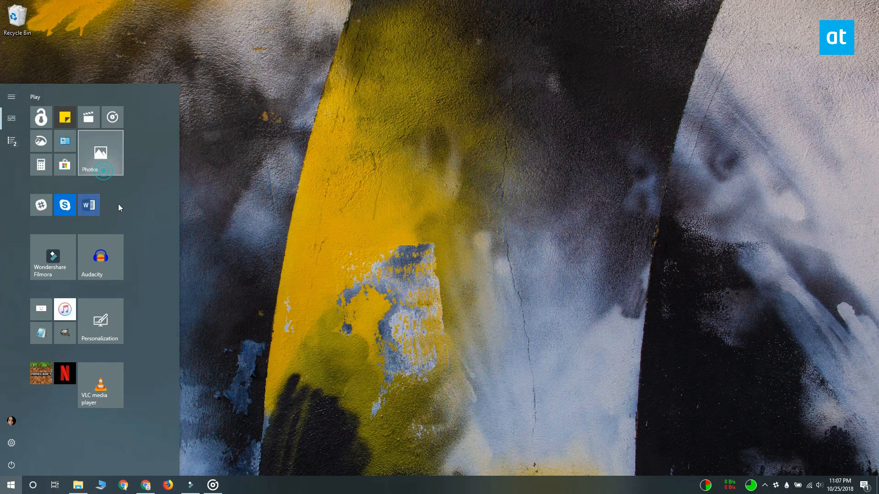
pyautogui.click(100, 153)
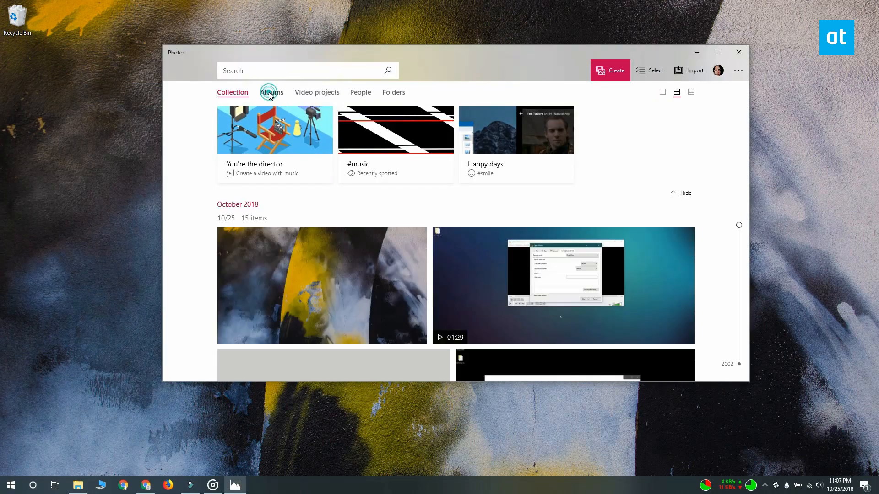
pyautogui.click(394, 91)
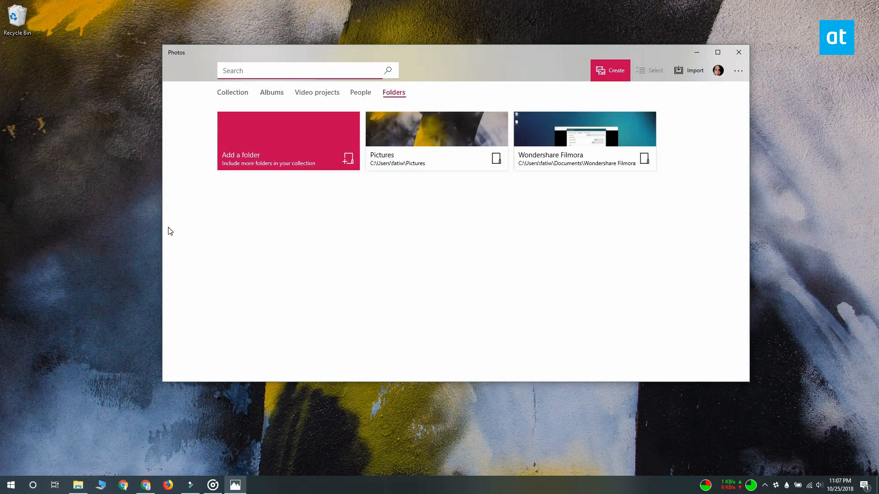
pyautogui.click(584, 128)
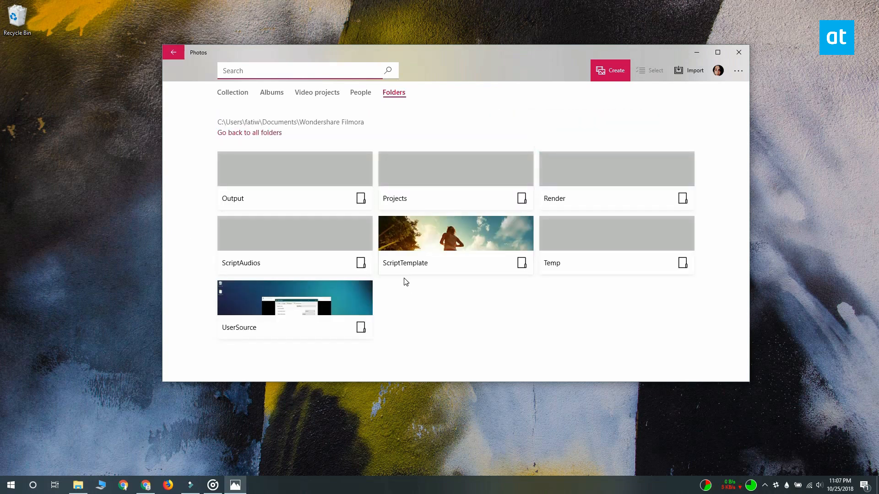
pyautogui.doubleClick(295, 299)
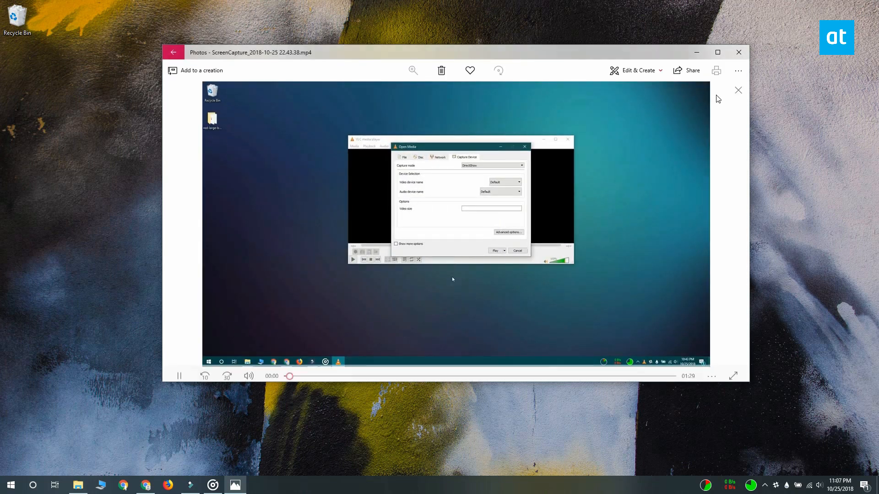
# Show the capture's File info (1920 x 1080, 30 frames/second), then leave Photos.
pyautogui.click(738, 70)
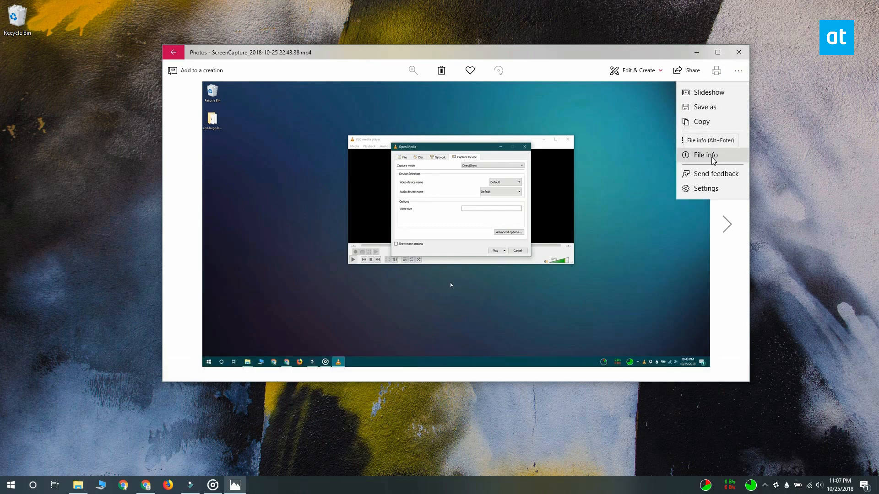
pyautogui.click(705, 154)
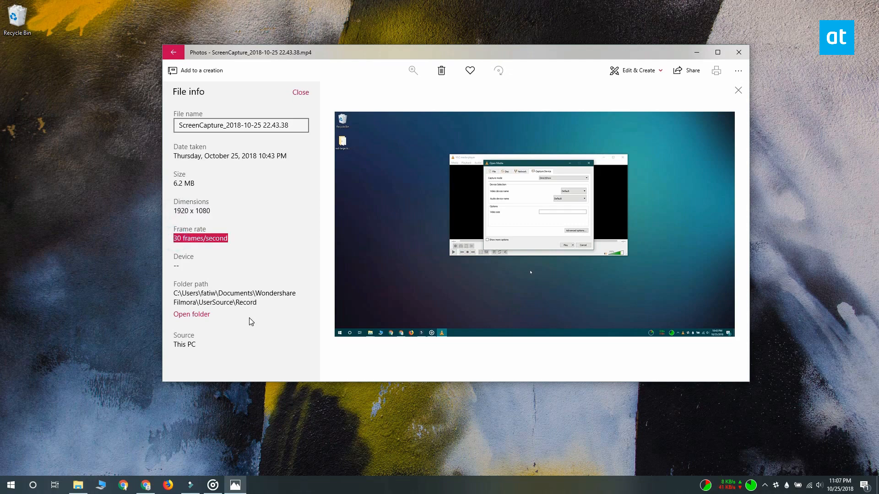
pyautogui.click(11, 486)
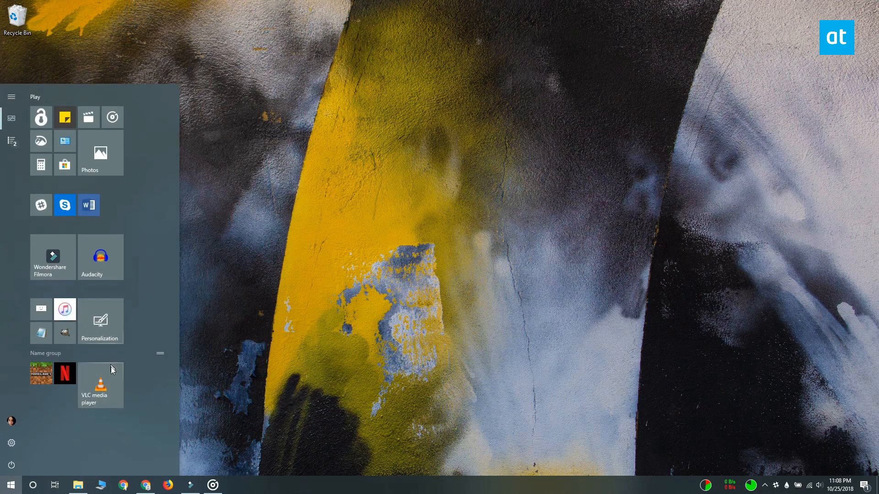
# Launch VLC and play ScreenCapture_2018-10-25 21.47.25.mp4 via Media > Open File.
pyautogui.click(100, 383)
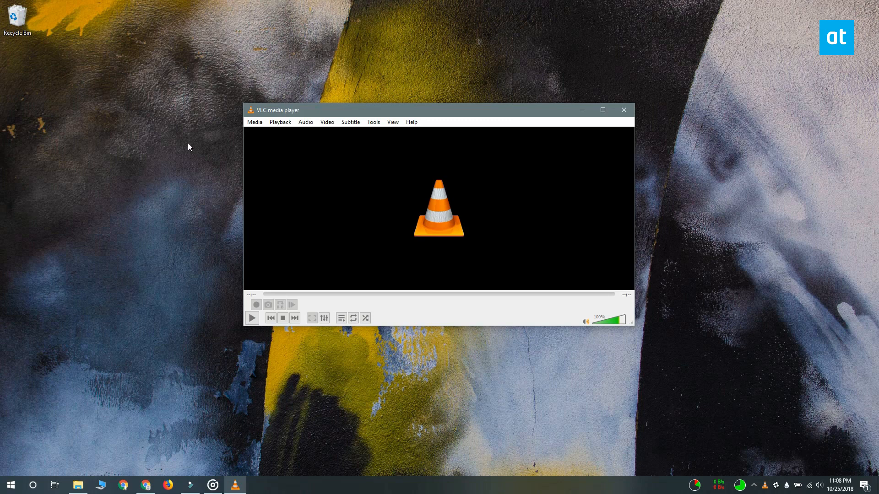
pyautogui.click(254, 122)
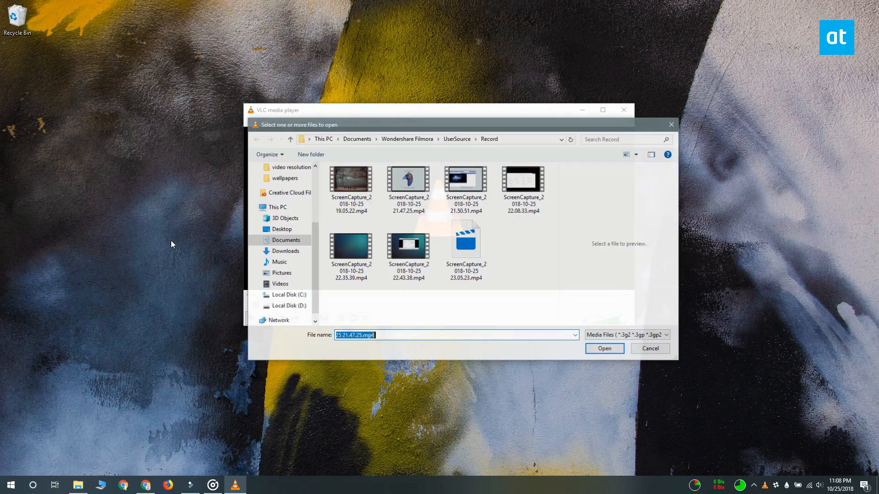
pyautogui.click(409, 180)
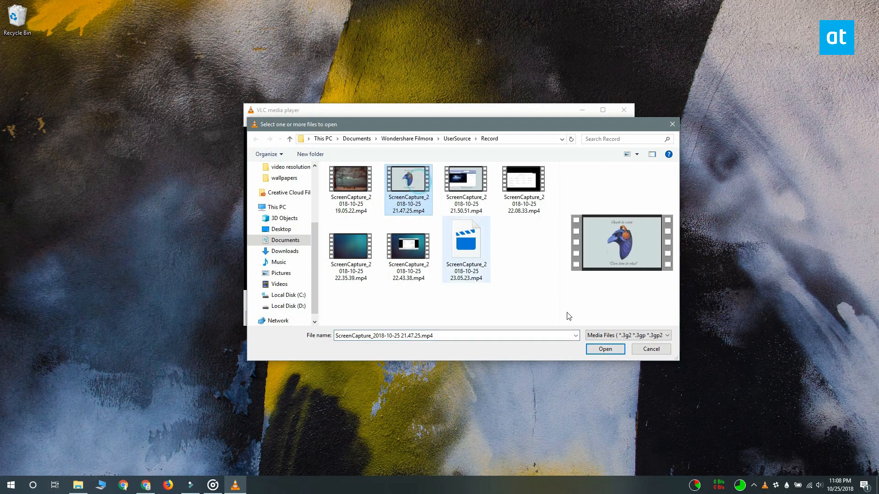
pyautogui.click(605, 349)
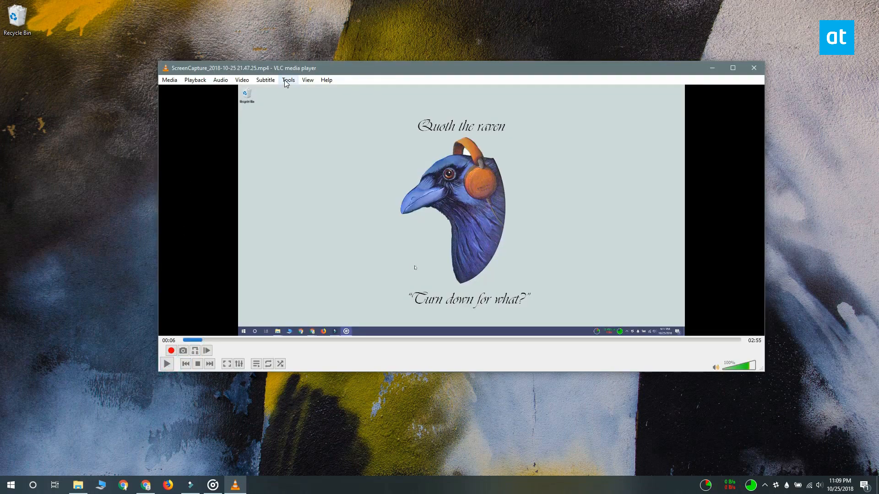
# Show Codec Information via Tools: 1920x1080 video at 29.982912 frame rate.
pyautogui.click(287, 79)
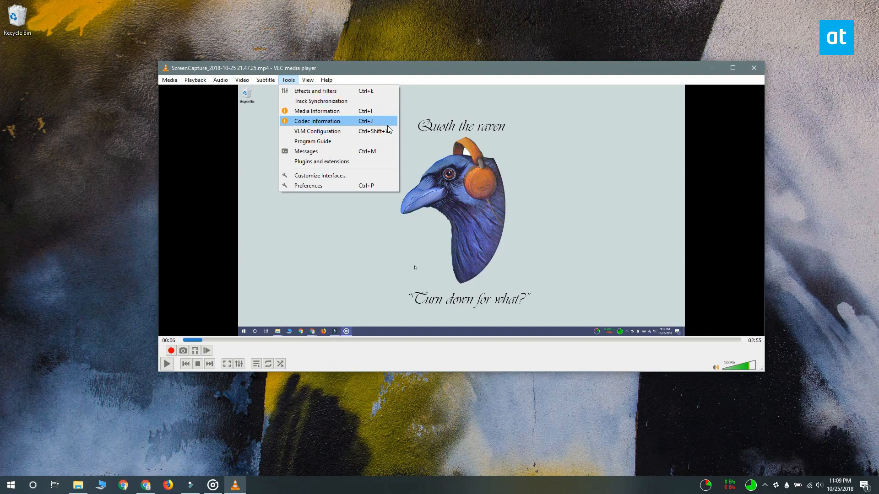
pyautogui.click(317, 120)
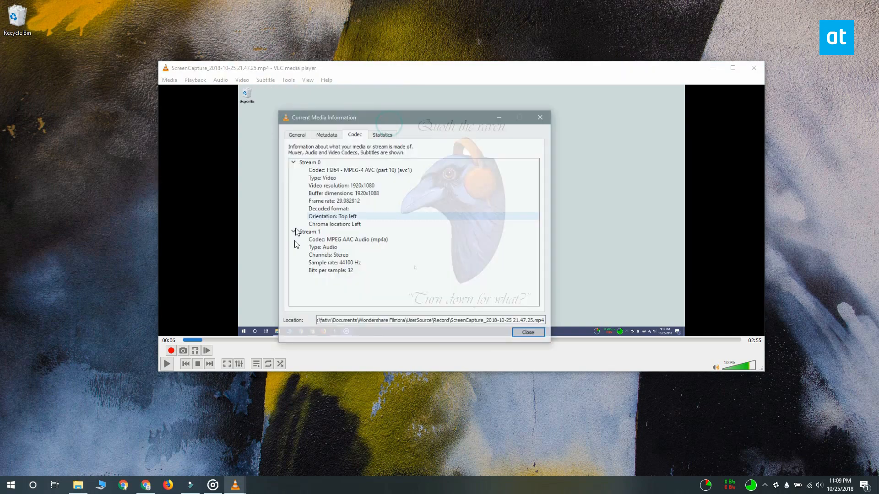